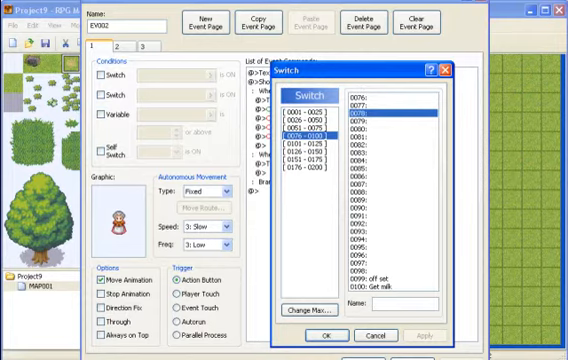
Select the quest switch as the event page condition and confirm it.
{"action": "left_click", "coordinate": [388, 292]}
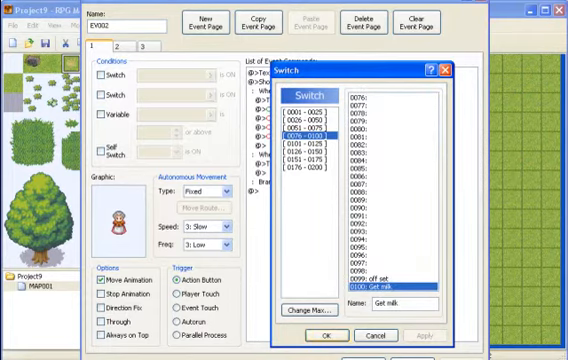
{"action": "left_click", "coordinate": [324, 334]}
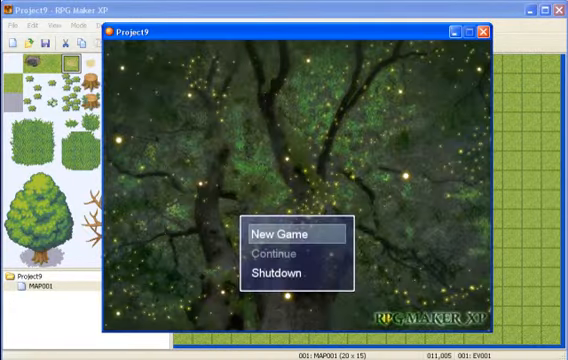
Start a New Game in the playtest and play through the milk quest.
{"action": "left_click", "coordinate": [288, 236]}
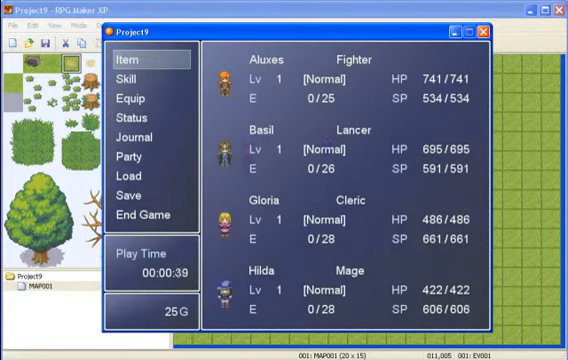
Close the playtest and bring up the Script Editor on Window_Journal.
{"action": "left_click", "coordinate": [144, 118]}
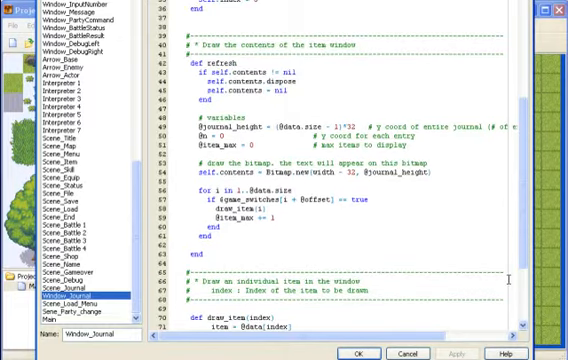
{"action": "scroll", "scroll_direction": "down", "scroll_amount": 3}
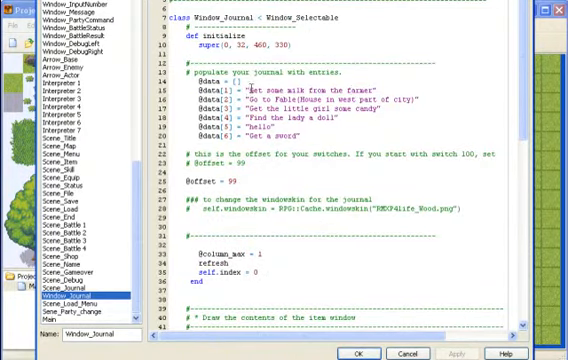
{"action": "scroll", "scroll_direction": "down", "scroll_amount": 3}
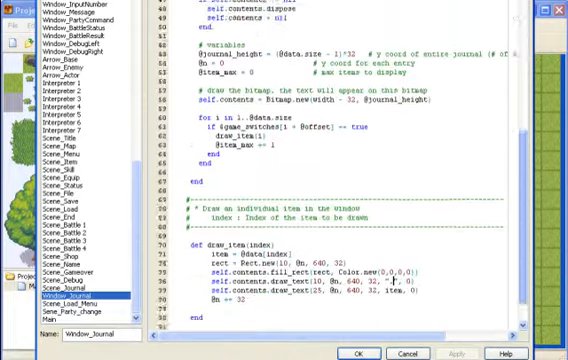